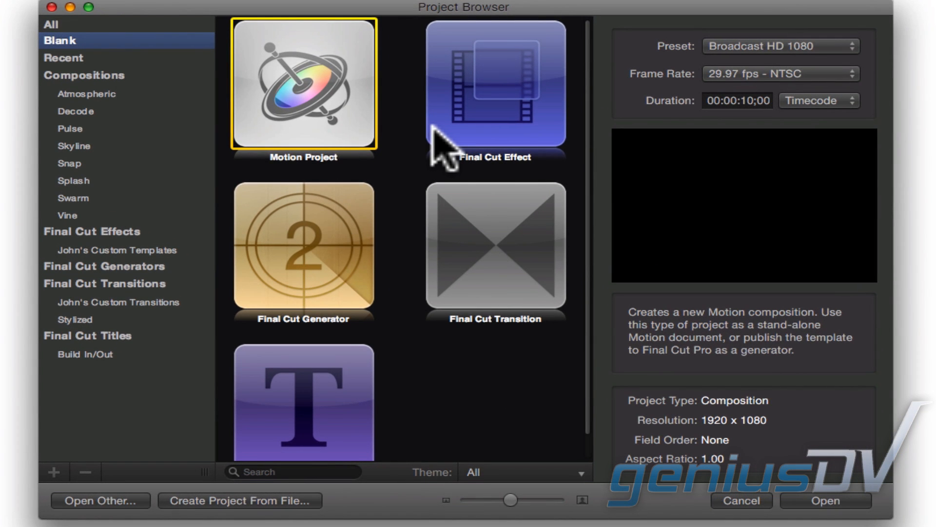
Step: Create a new blank Final Cut Effect project from the Project Browser
click(493, 83)
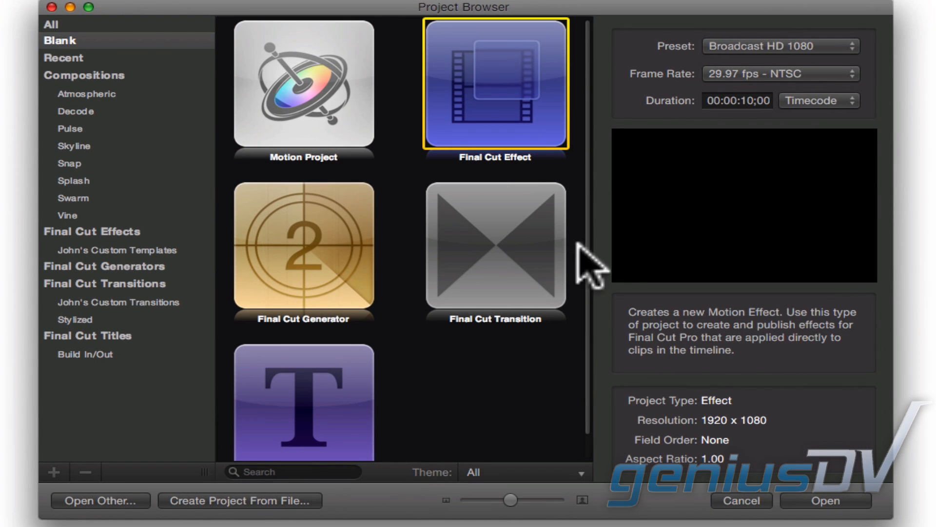
click(828, 501)
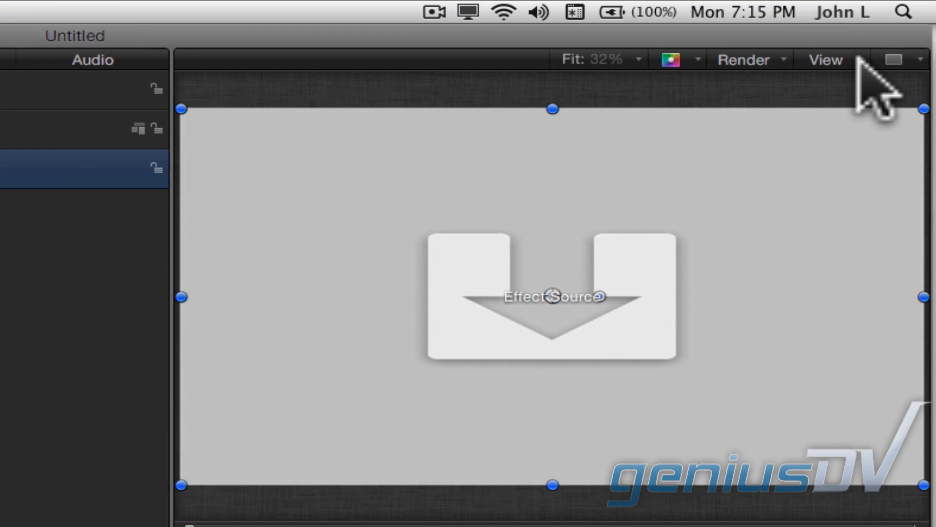
Step: Turn on the safe-area guides over the canvas
click(830, 60)
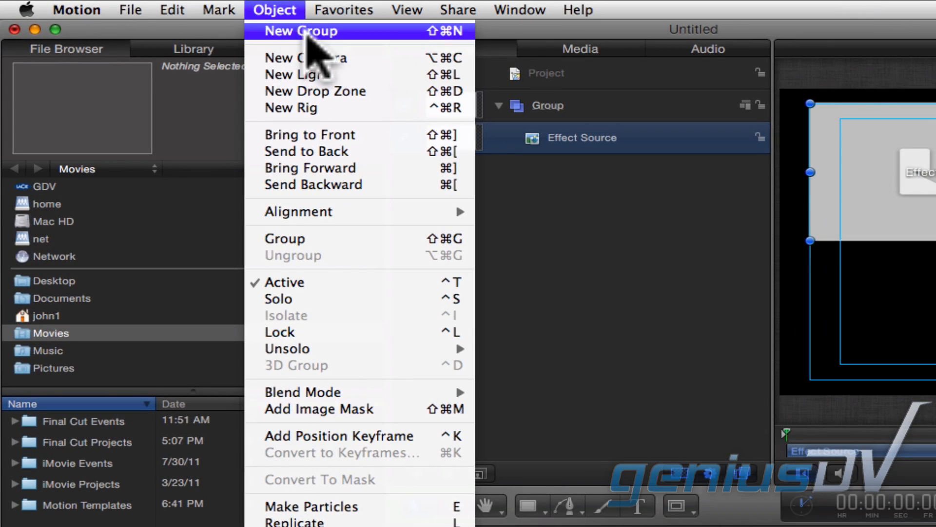
mouse_move(383, 97)
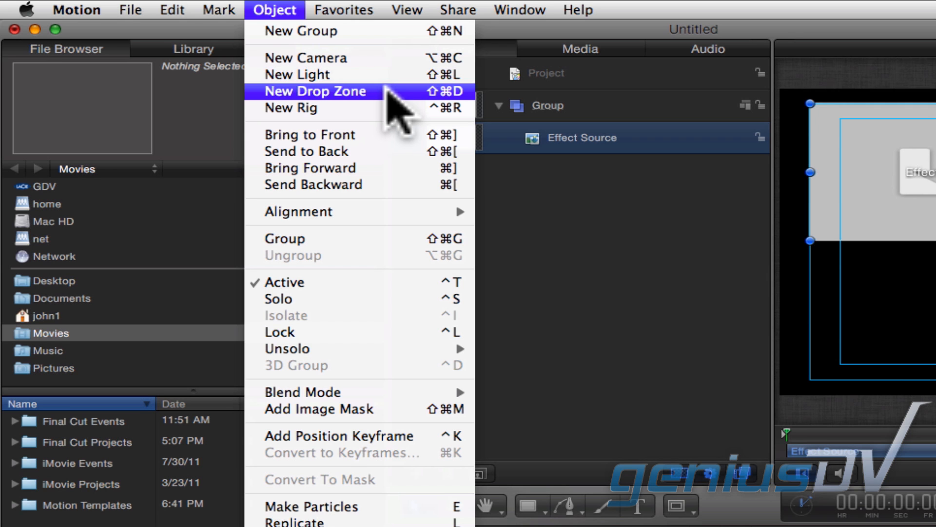
Step: Add a new Drop Zone layer to the group above Effect Source
click(314, 92)
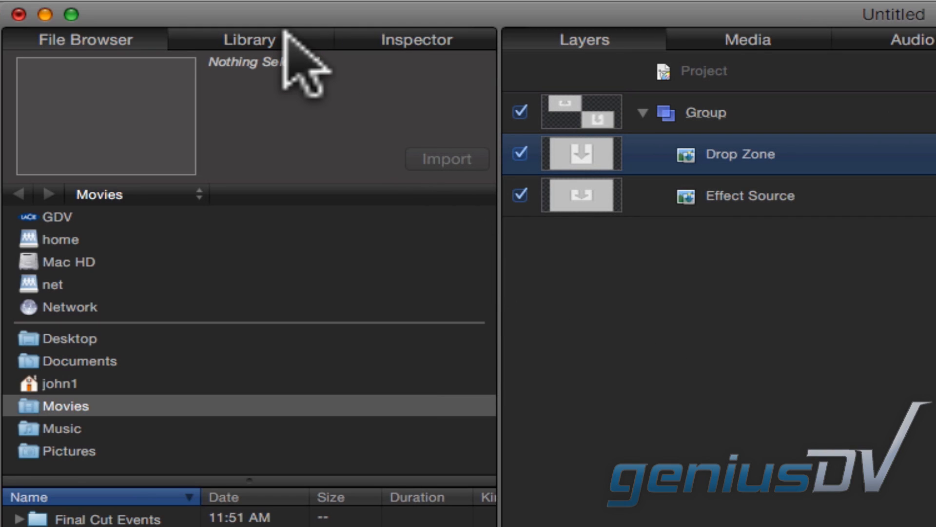
Step: Add the Aurora emitter from the Library's Particle Emitters category
click(252, 38)
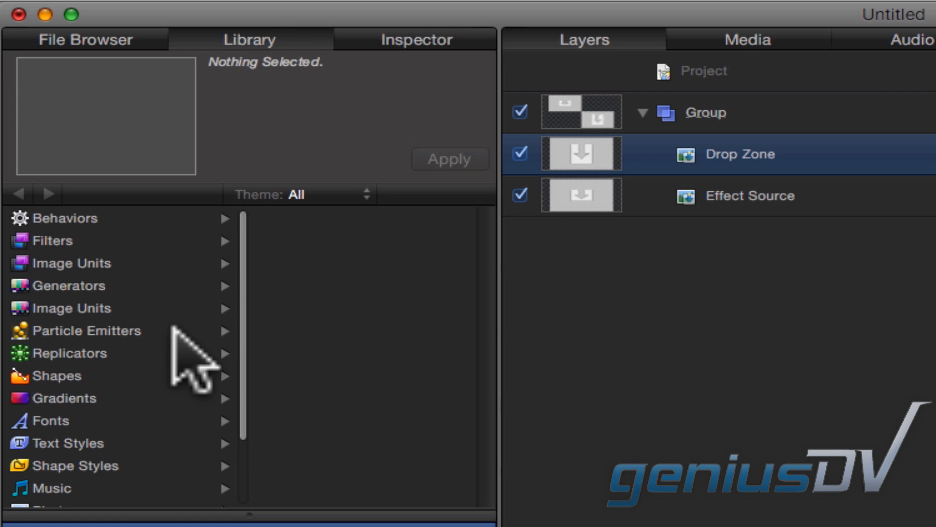
click(87, 330)
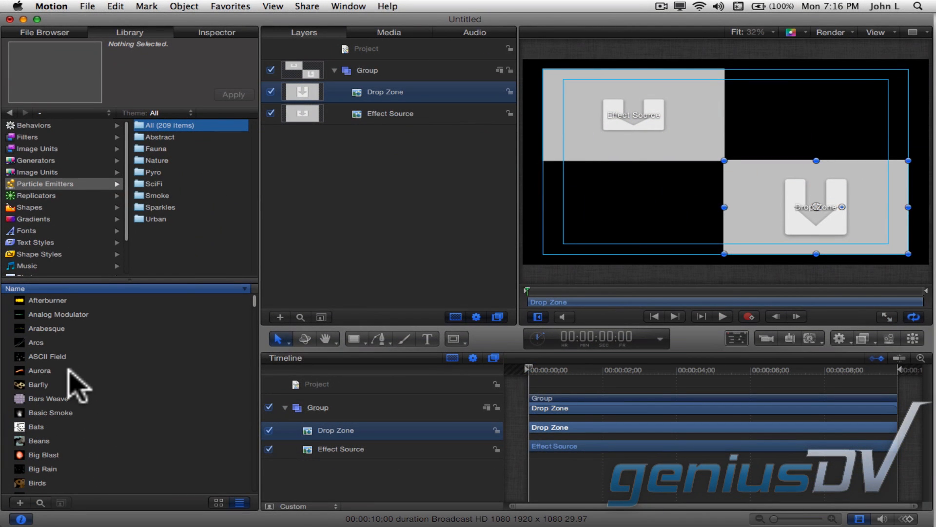
click(40, 371)
text(Aurora PIP)
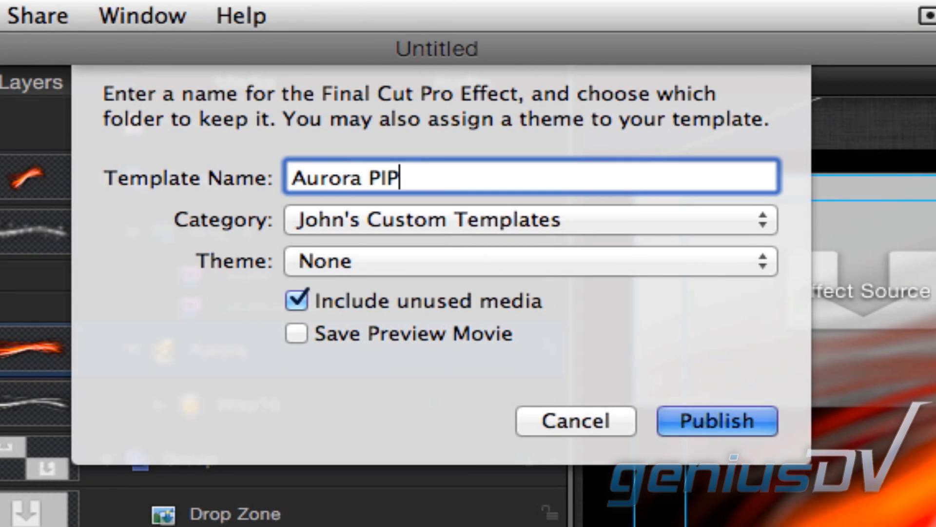
Step: Publish the template as Aurora PIP in John's Custom Templates
click(718, 421)
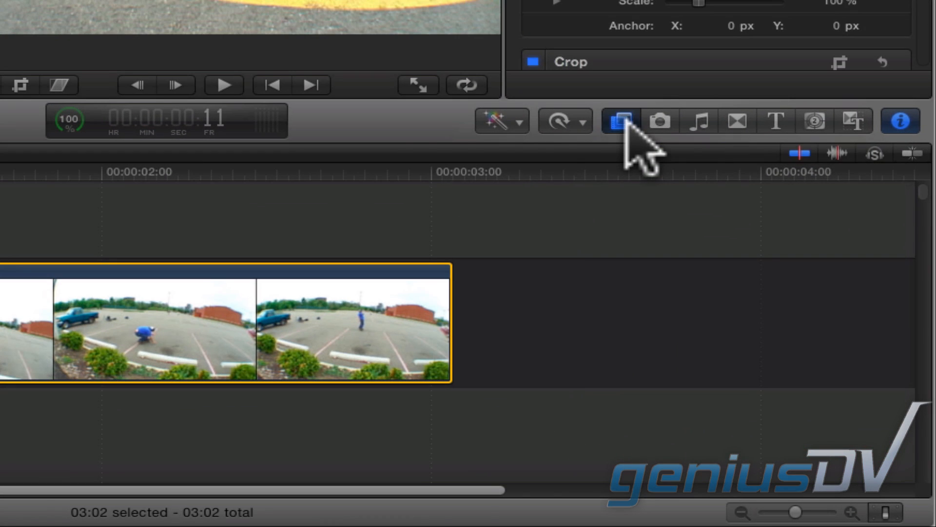
Step: Apply Aurora PIP from the Effects Browser to the skateboarding clip
click(618, 122)
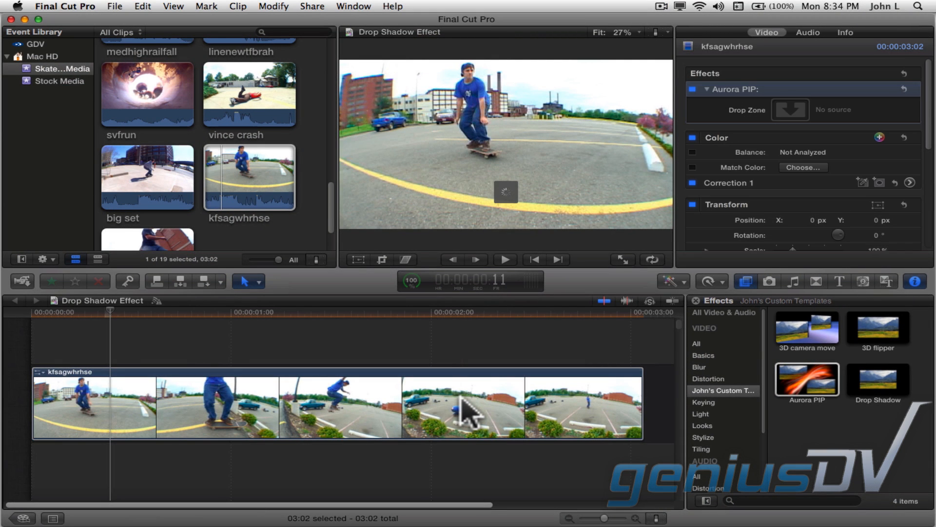
click(463, 419)
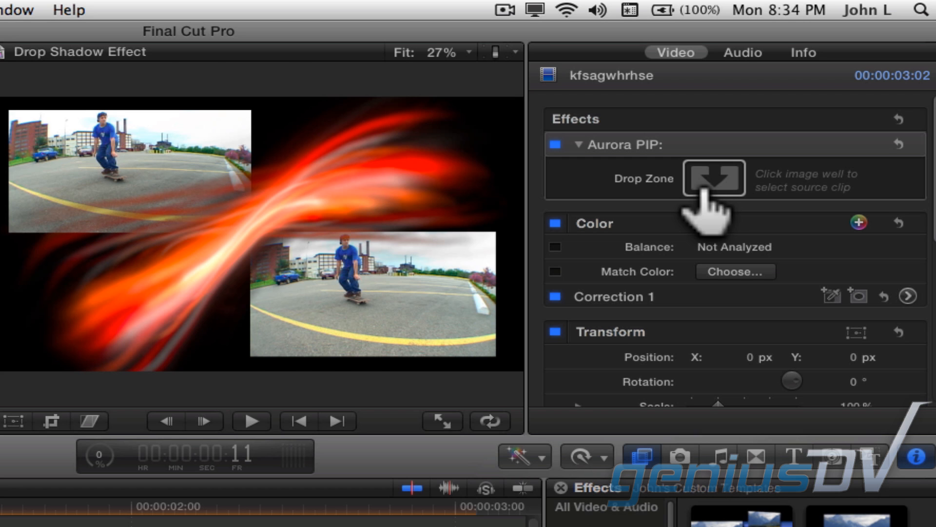
Step: Fill the Drop Zone image well with the lakehighline clip
click(715, 178)
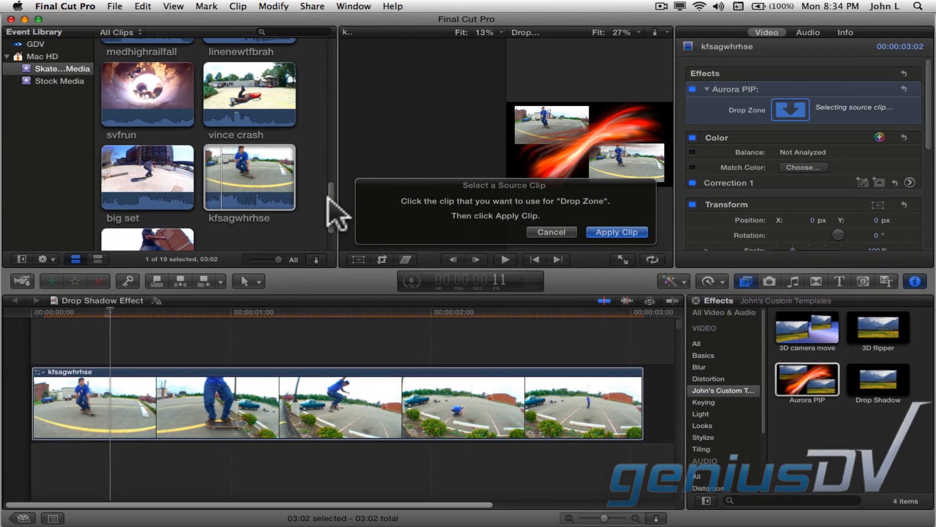
scroll(down, 3)
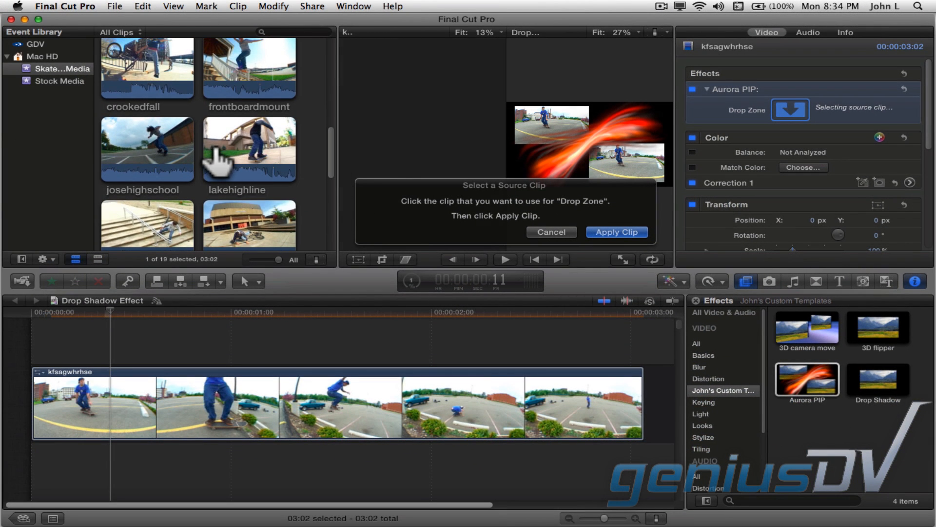
click(246, 149)
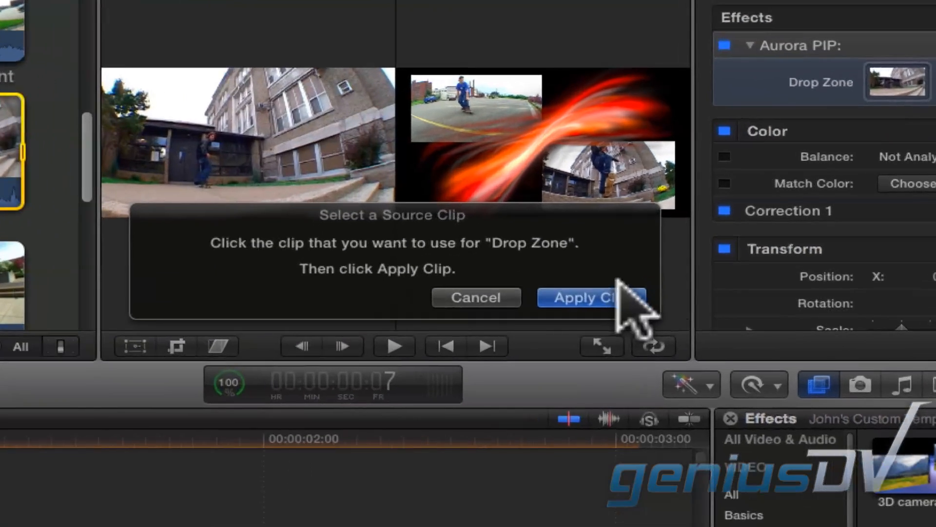
click(582, 297)
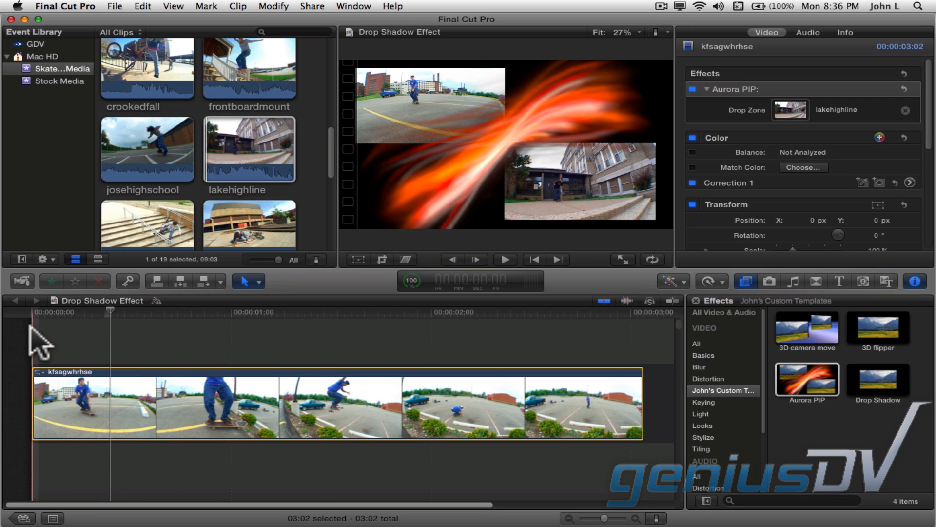
click(505, 259)
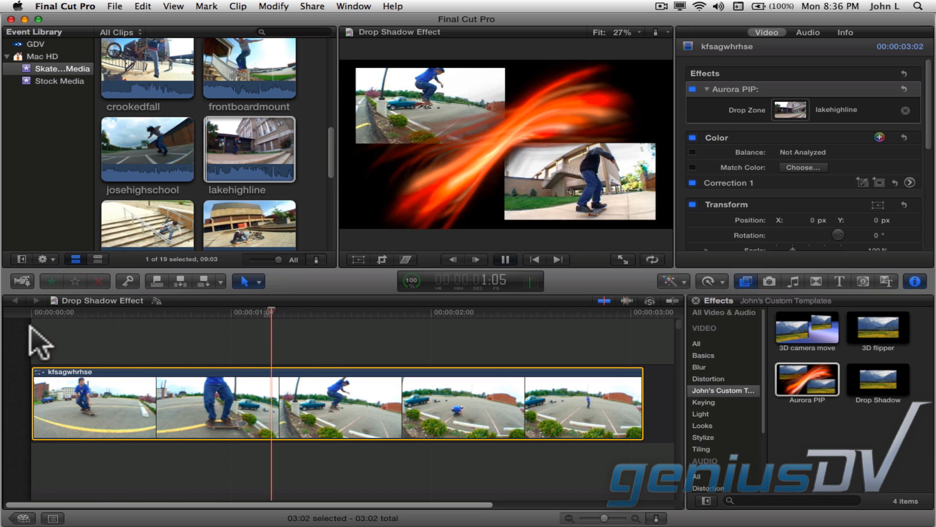
click(505, 260)
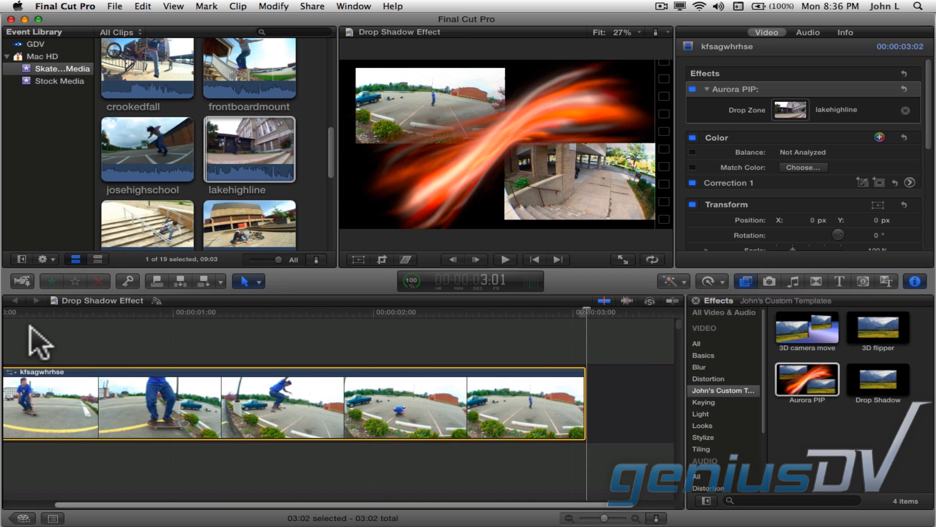